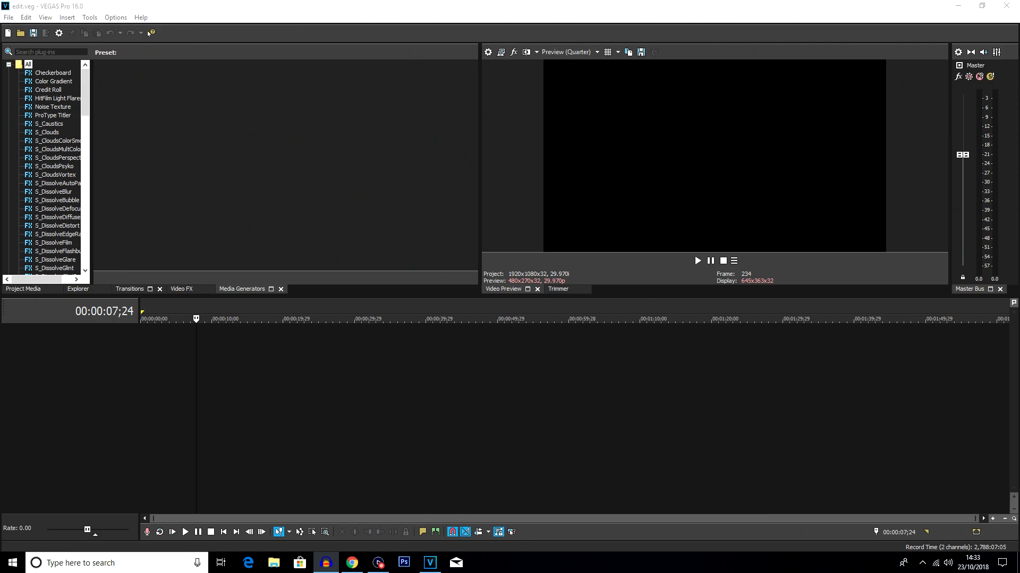
Step: Show the Project Media with the two imported clips and place them on the timeline
click(23, 289)
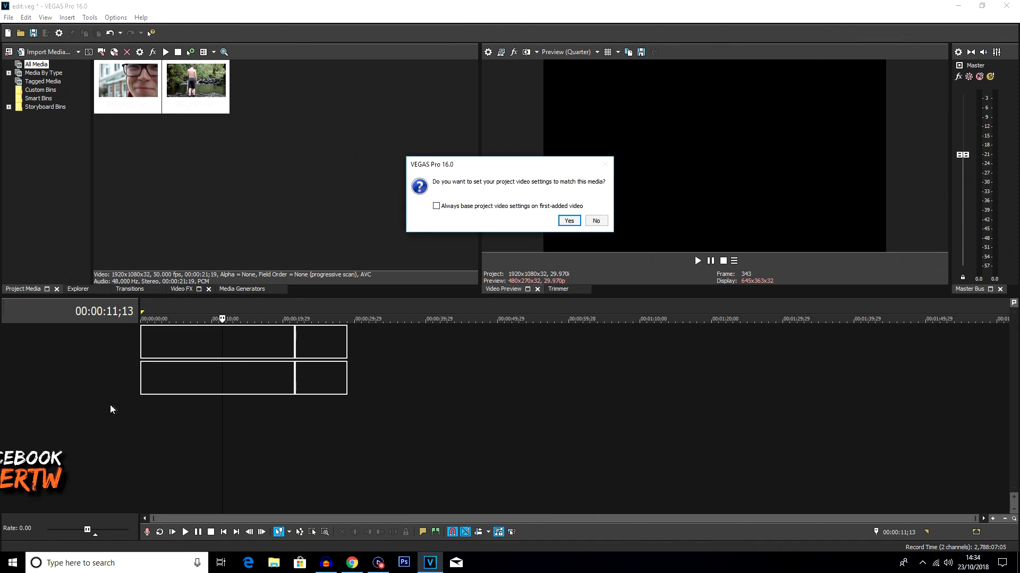
Step: Accept matching project settings to the 50 fps footage and drag the second clip against the first
click(568, 221)
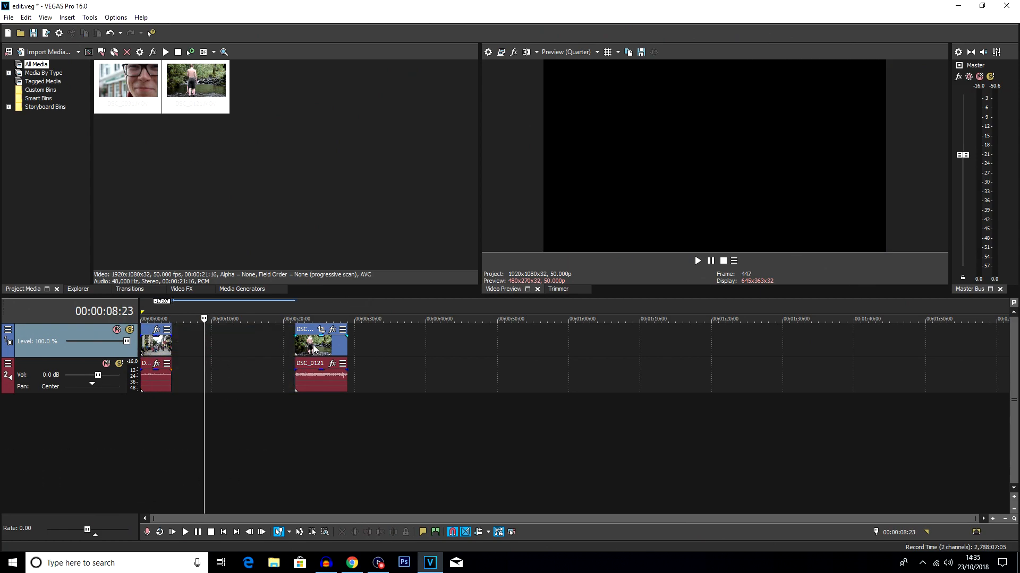
click(290, 318)
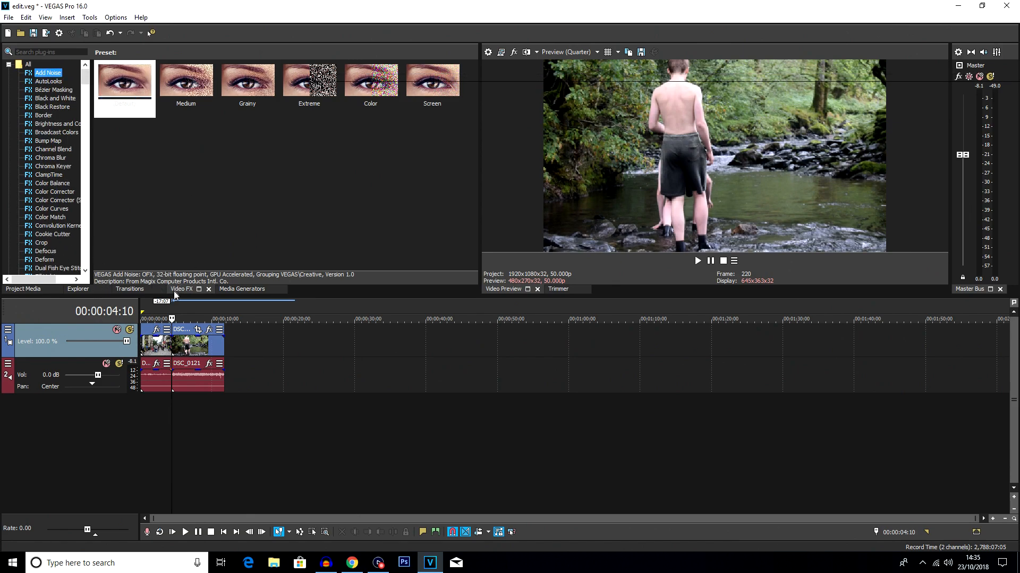
Step: Add the S_BlurMoCurves effect from Video FX onto the DSC_0121 clip
scroll(down, 3)
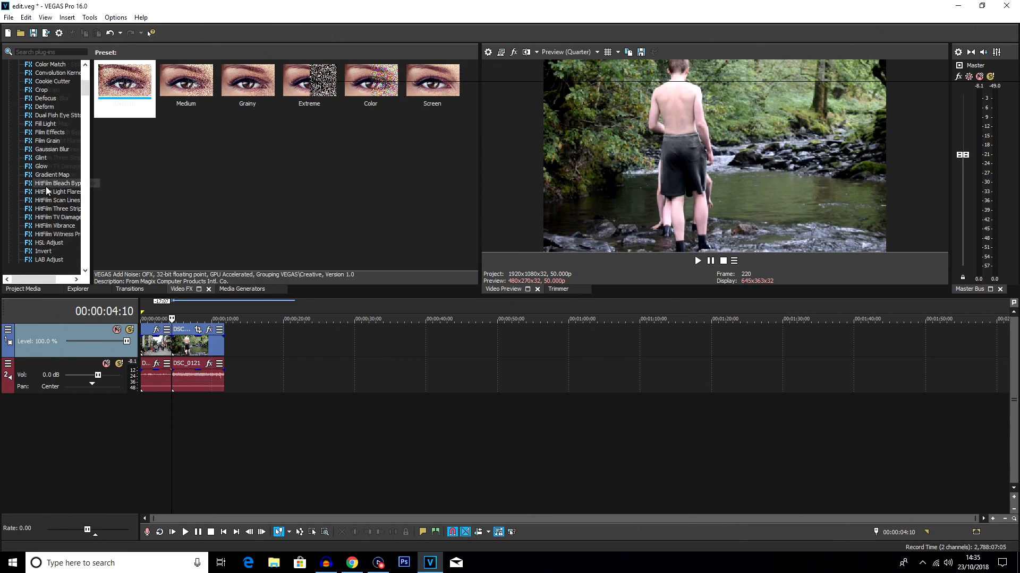
scroll(down, 3)
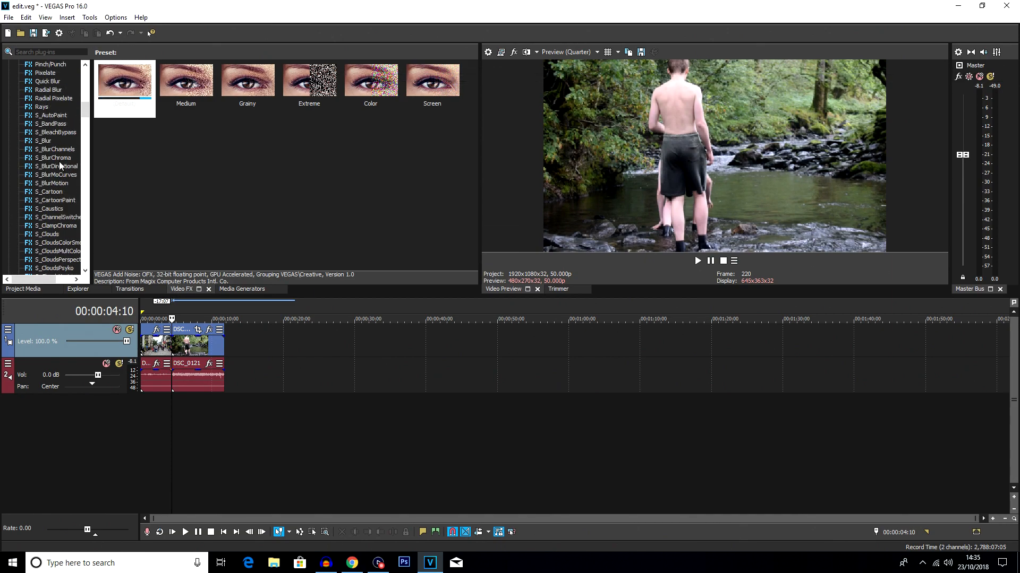
click(55, 174)
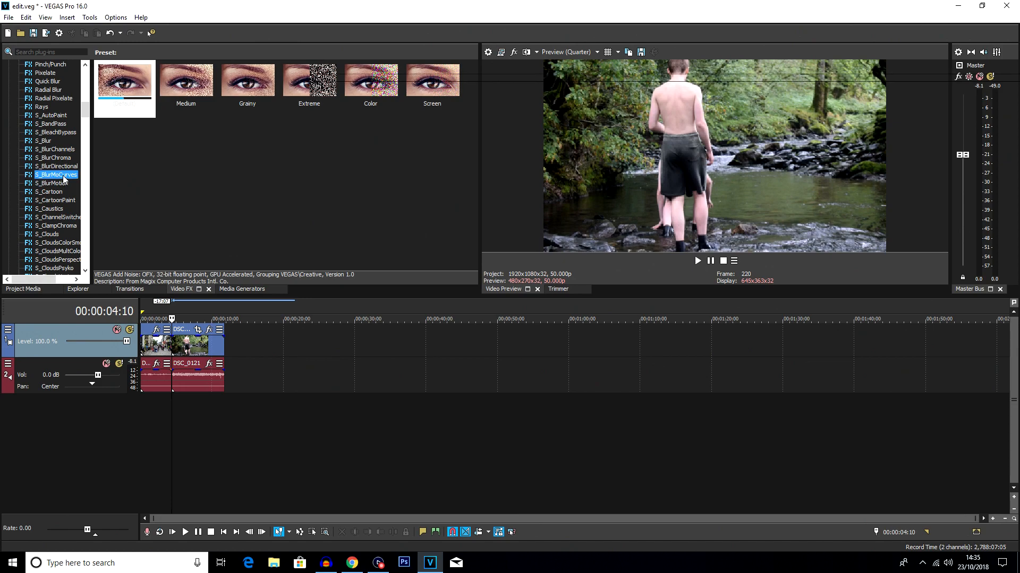
click(56, 174)
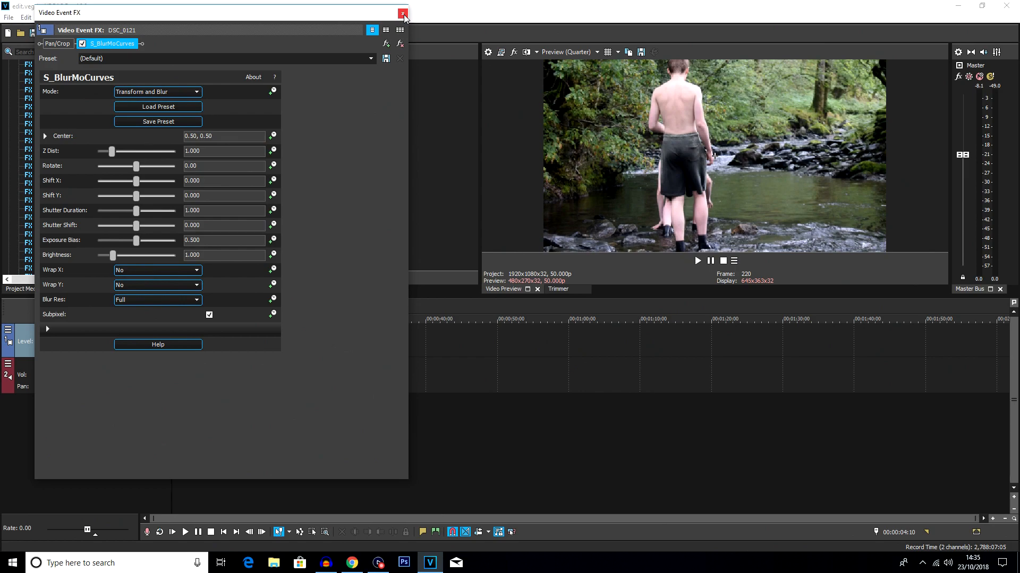
Step: Set Wrap X and Wrap Y to Reflect and enable keyframing of the Rotate value
click(401, 11)
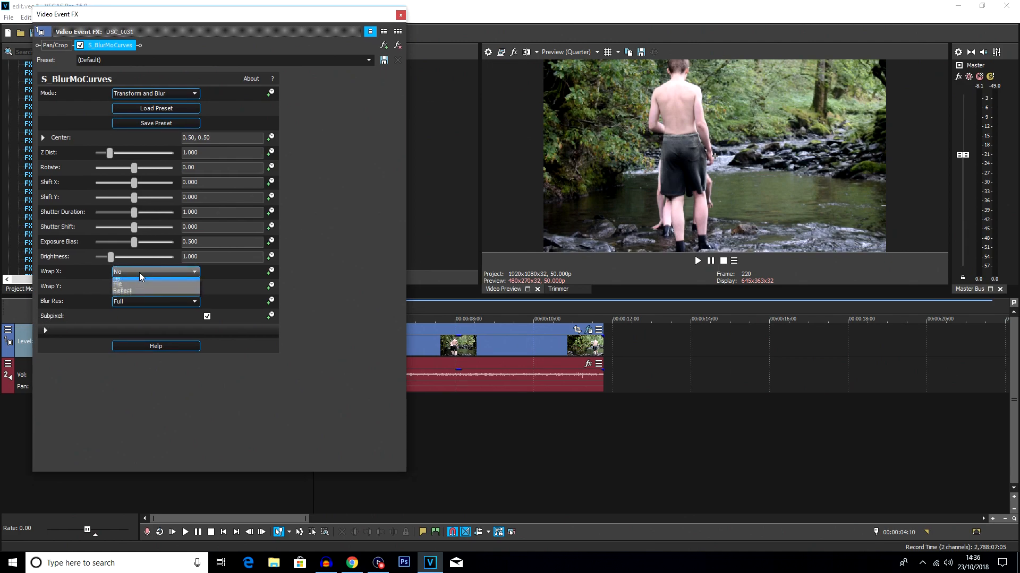
click(123, 290)
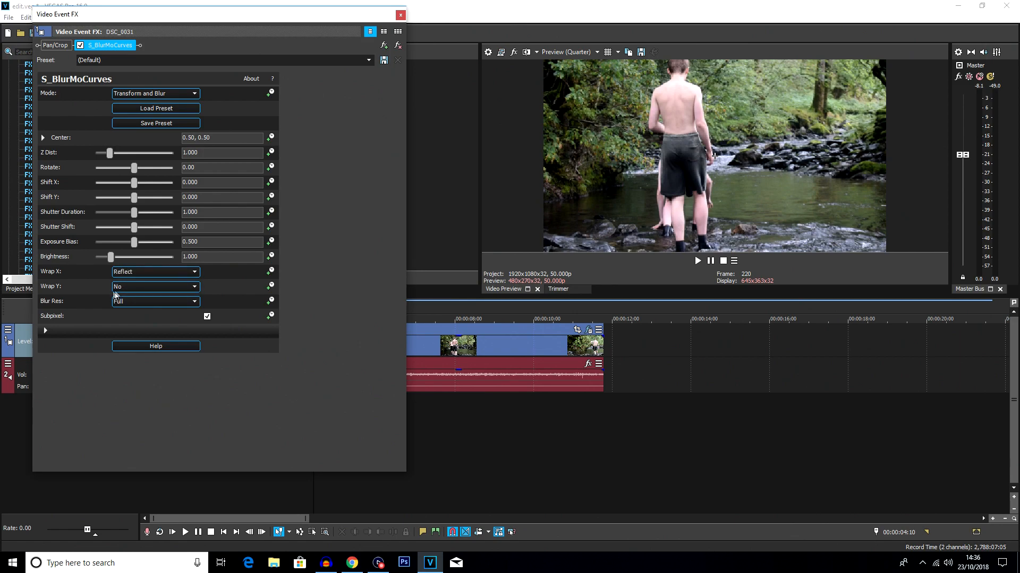
click(155, 286)
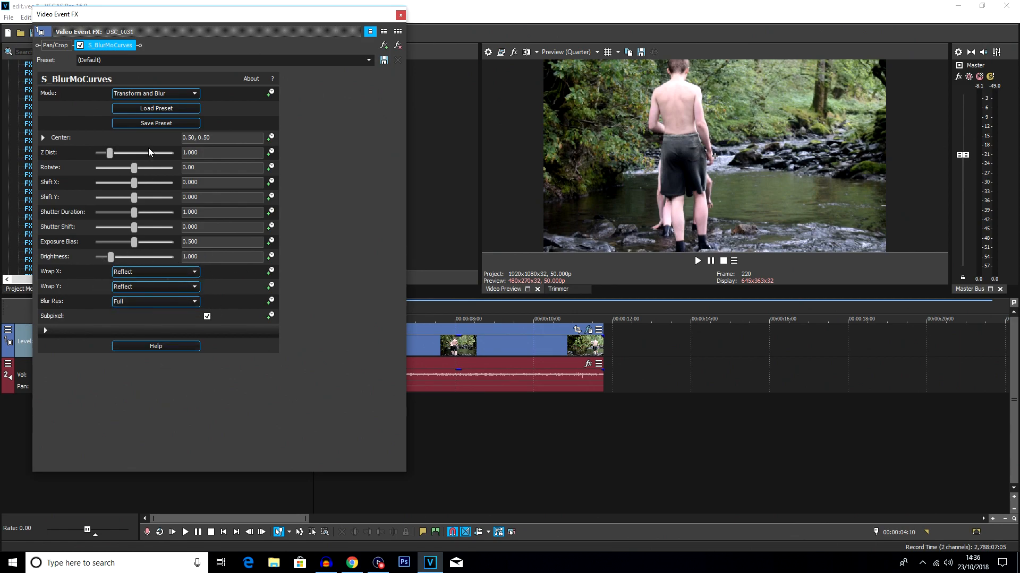
mouse_move(149, 272)
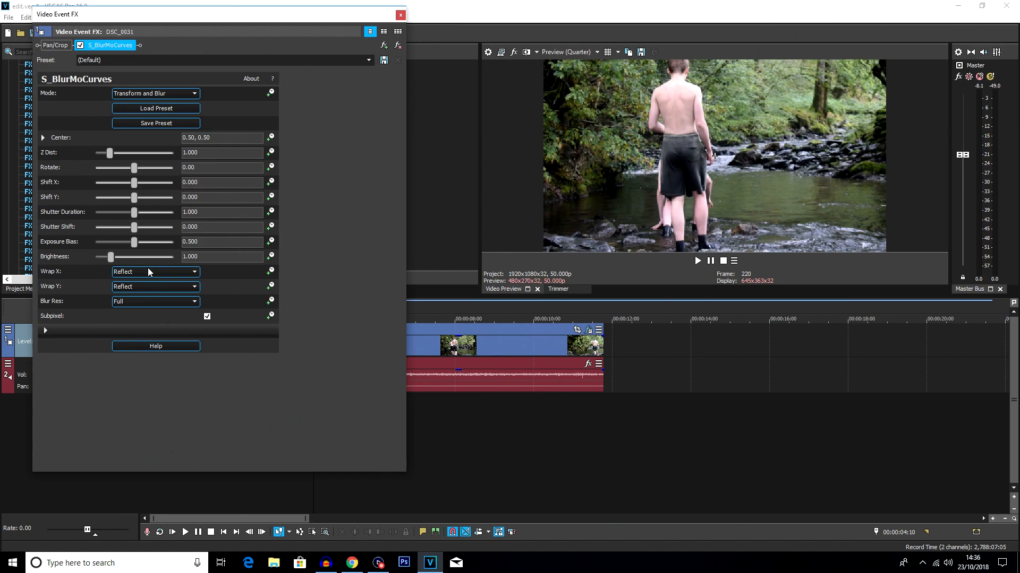
mouse_move(269, 167)
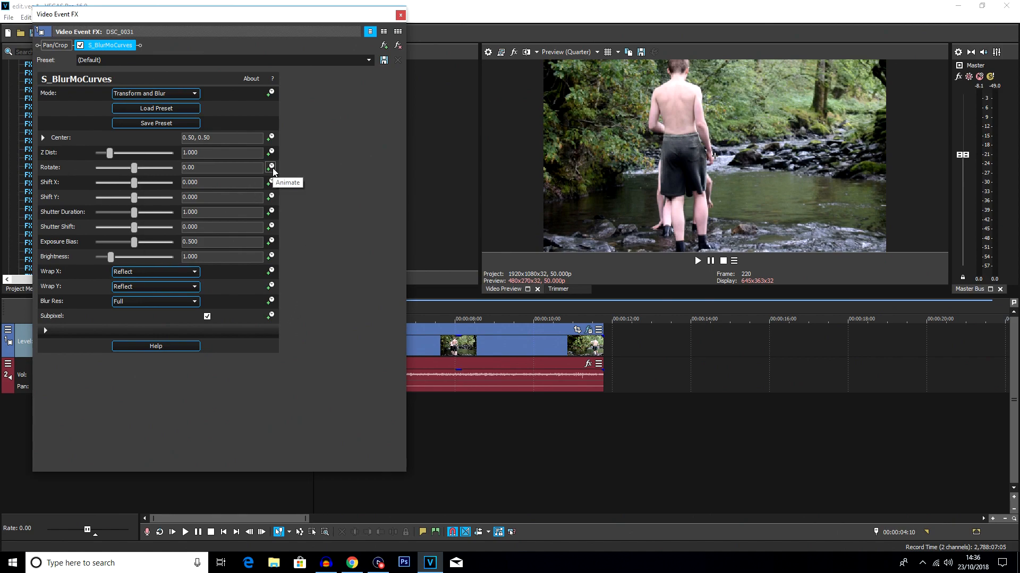
click(270, 168)
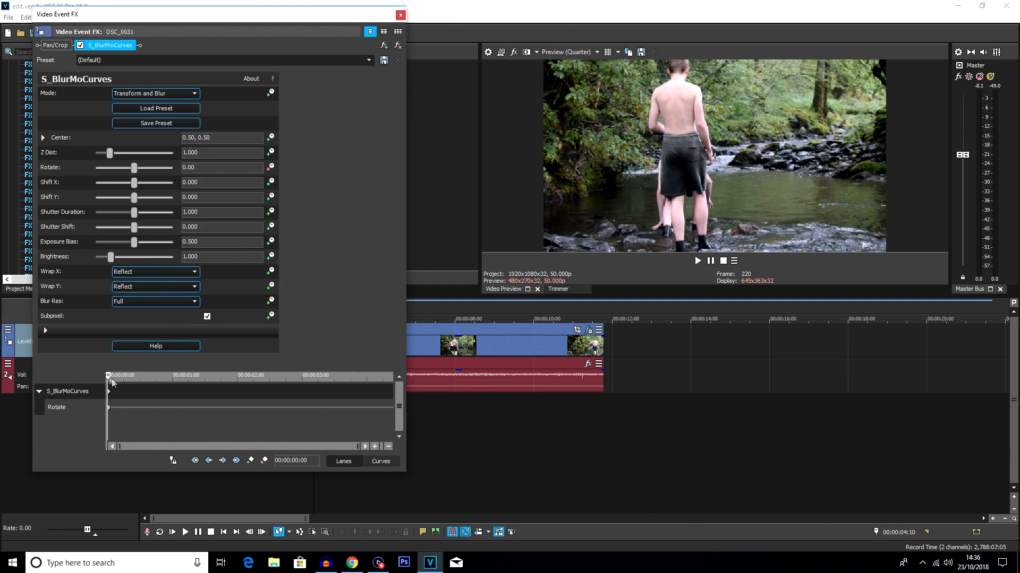
mouse_move(261, 394)
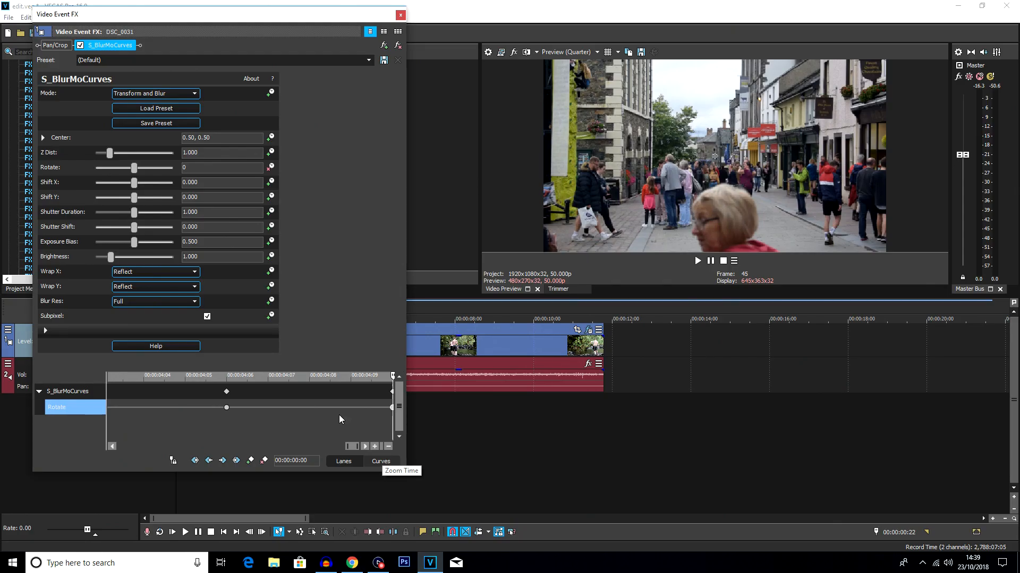
mouse_move(225, 407)
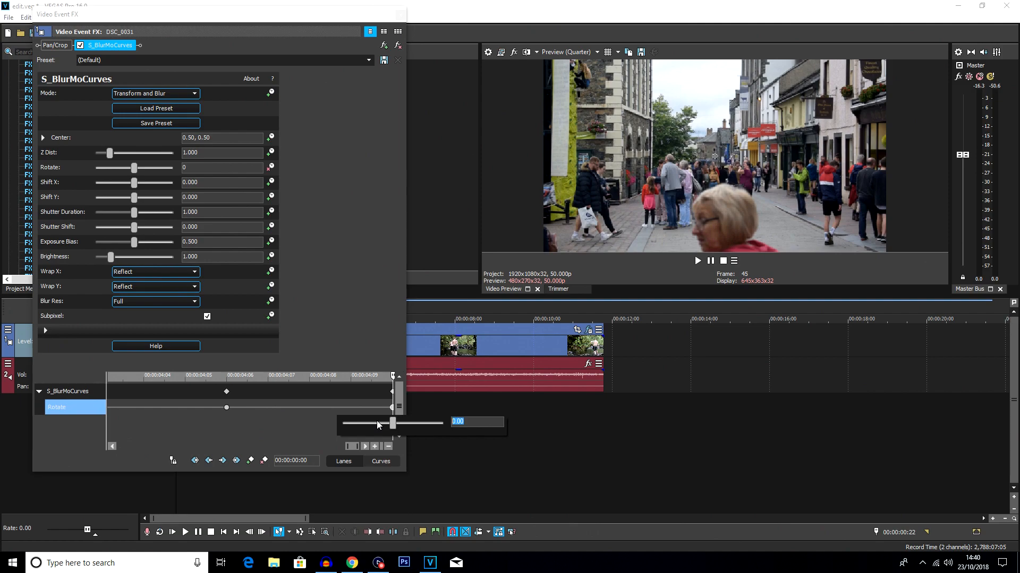
Step: Set the Rotate keyframe at the end of DSC_0031 to 180
text(180)
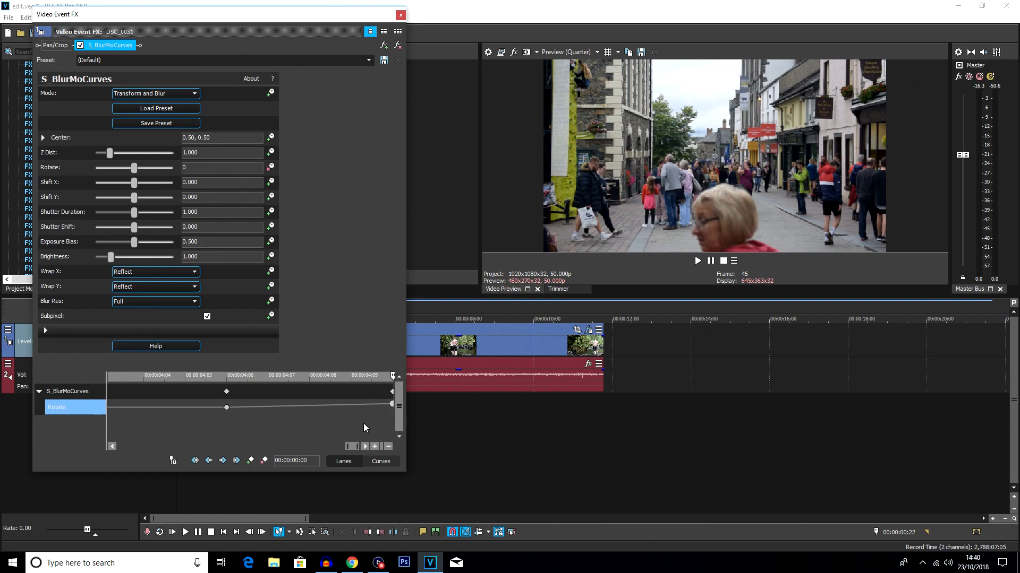
mouse_move(363, 423)
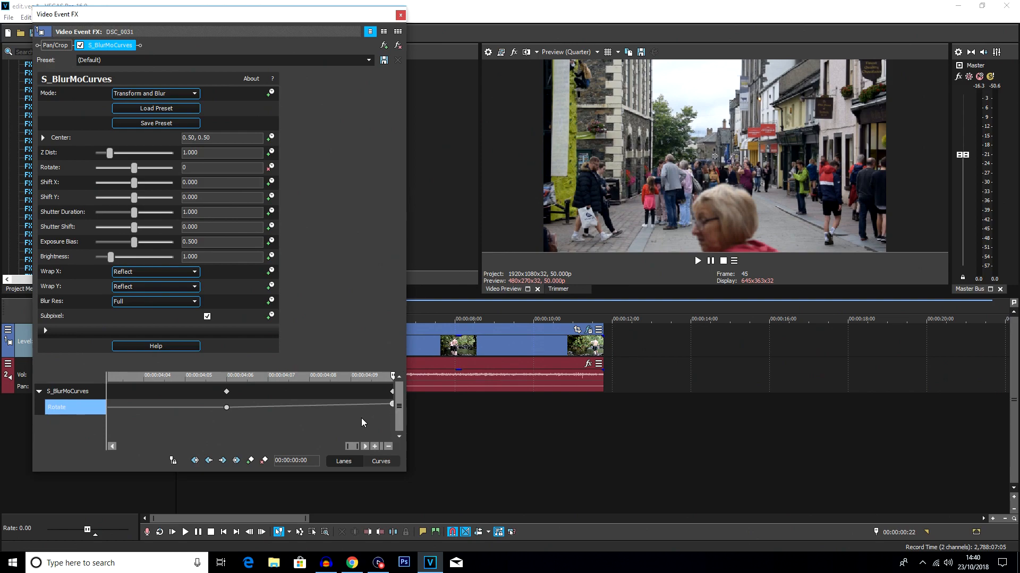
mouse_move(336, 440)
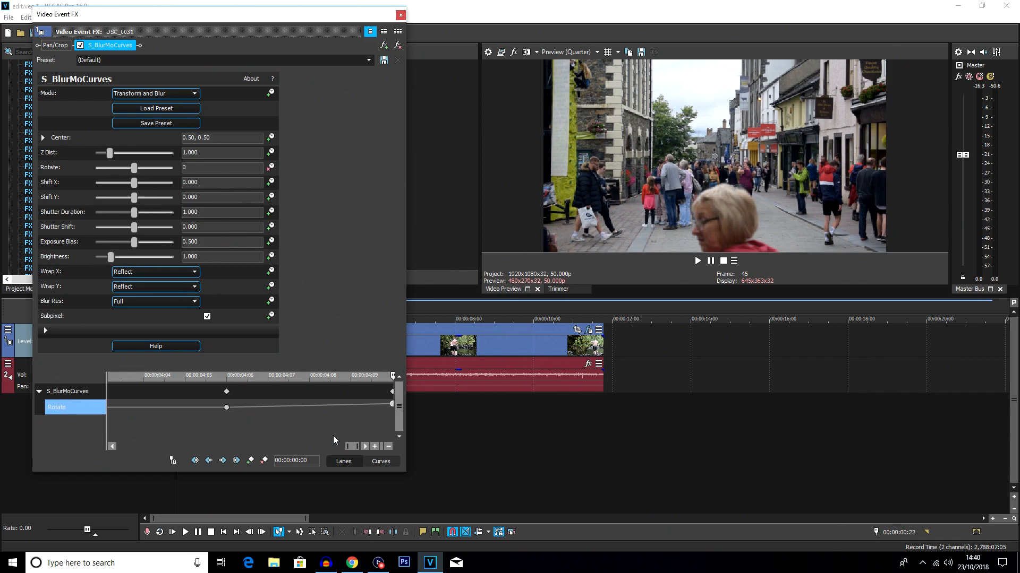
mouse_move(450, 413)
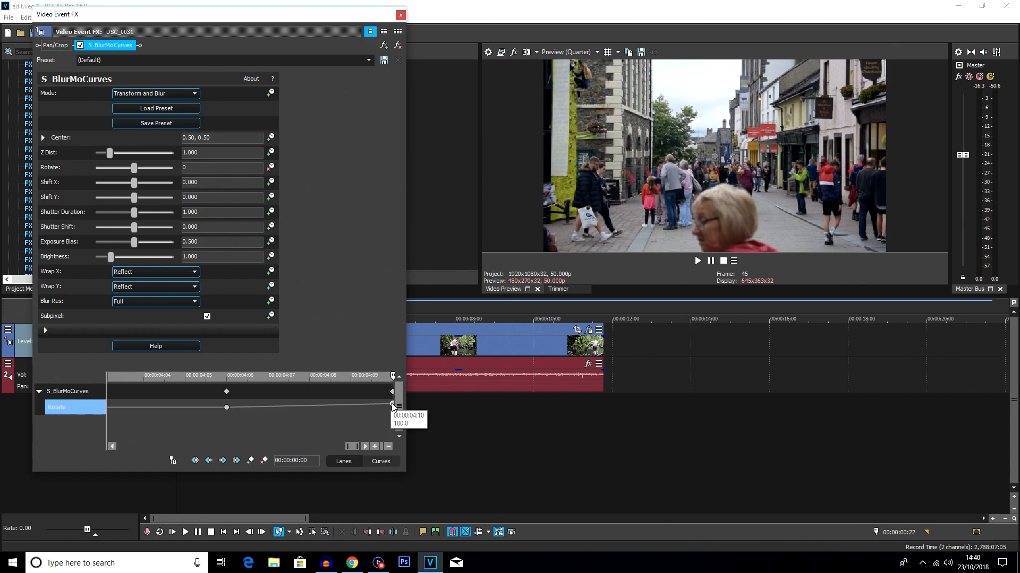
mouse_move(575, 310)
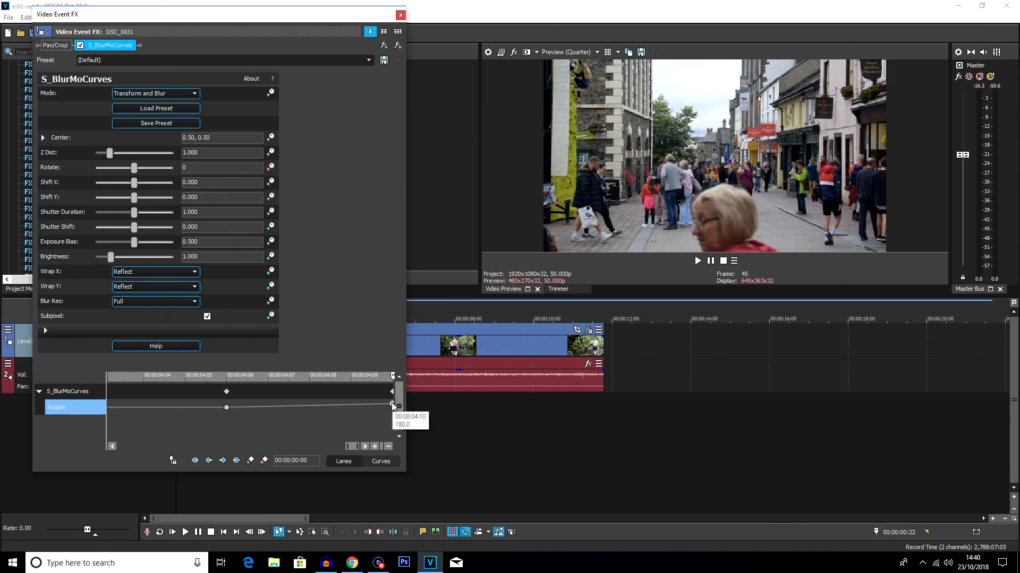
Step: Give the final 180 Rotate keyframe a curved fade and close the first clip's effect settings
right_click(391, 404)
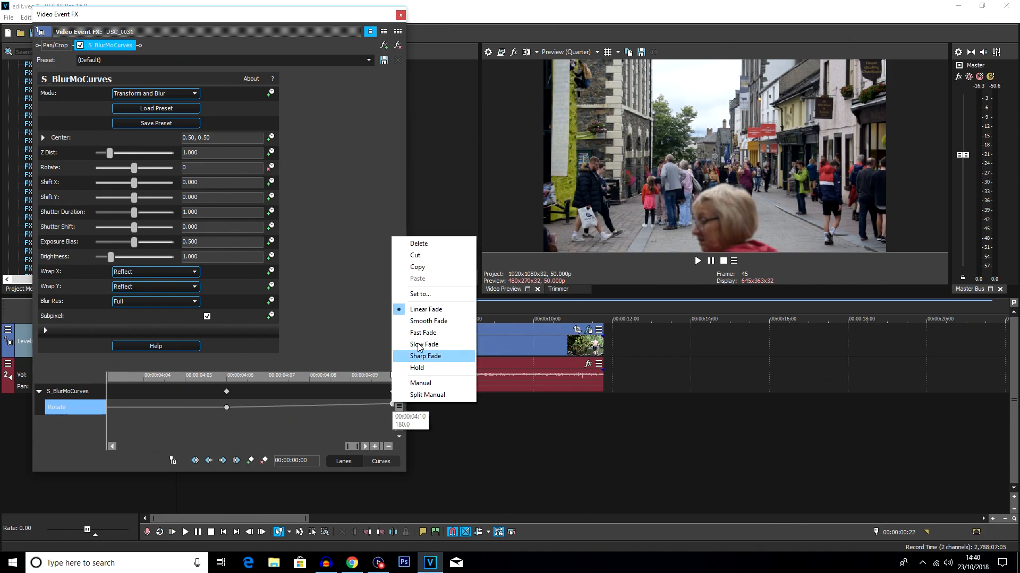
click(425, 356)
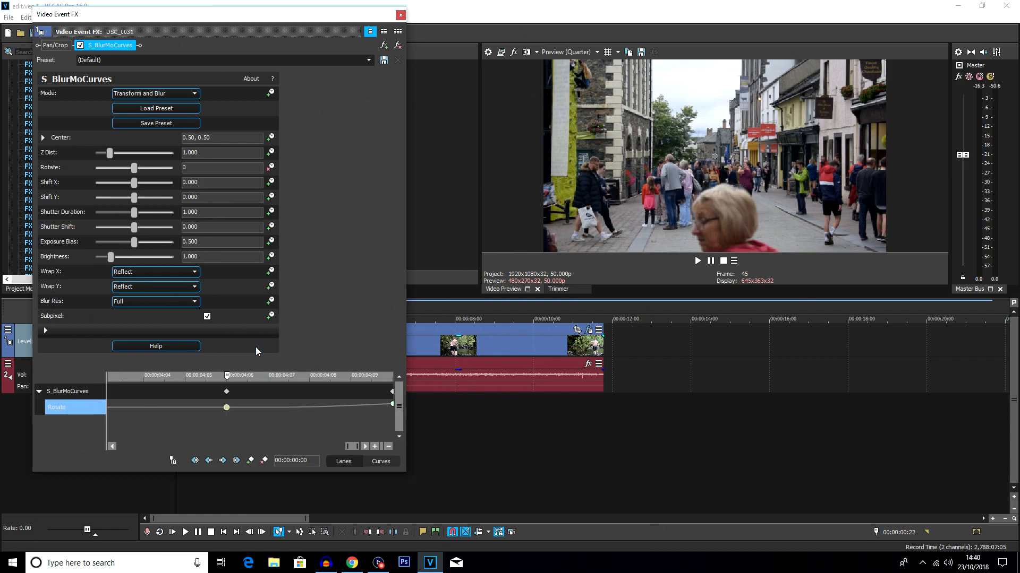
mouse_move(400, 13)
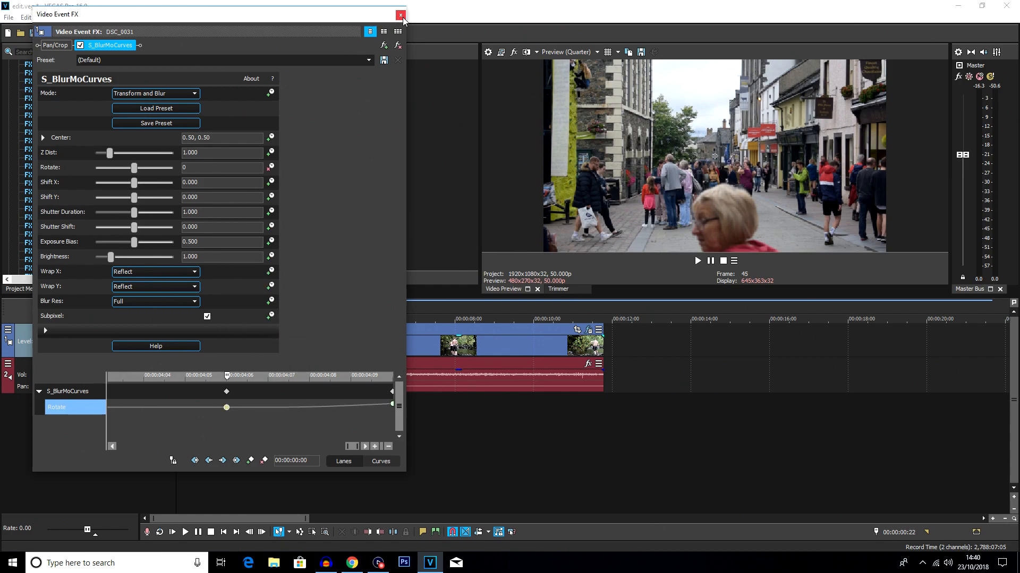
click(399, 14)
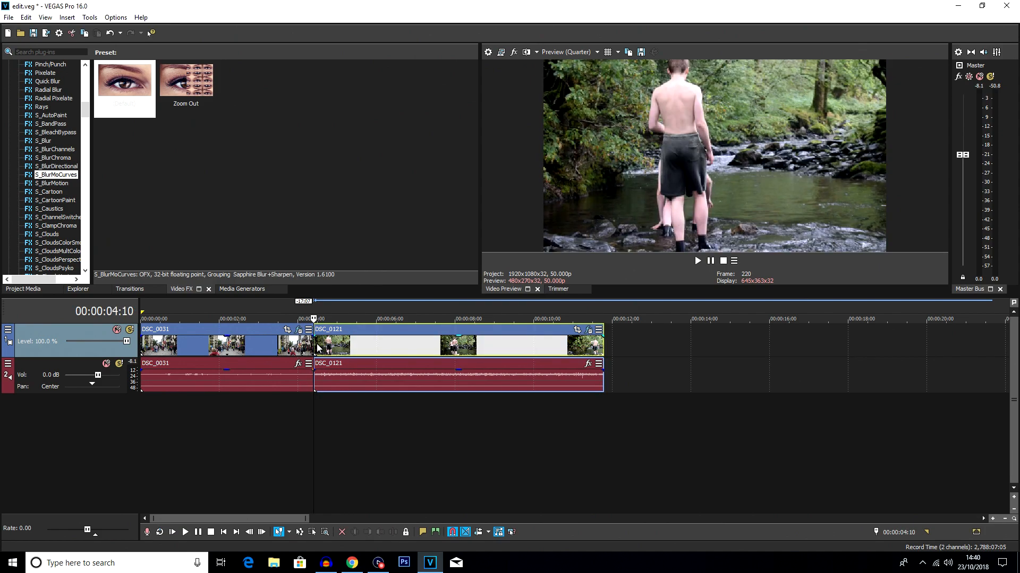
mouse_move(588, 330)
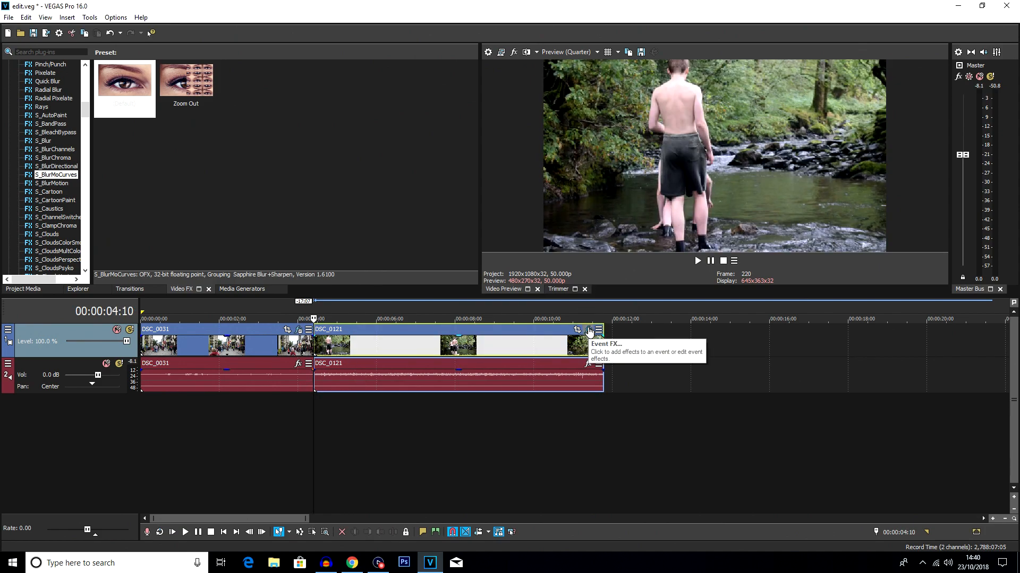
Step: Open the S_BlurMoCurves effect settings of the DSC_0121 event
click(588, 330)
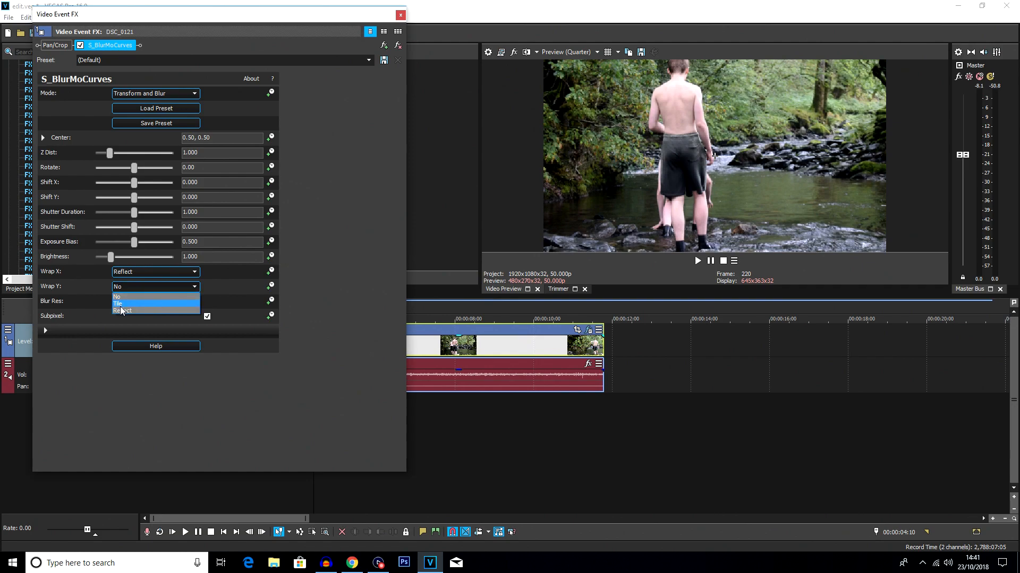
Step: Set Wrap Y to Reflect and enable Rotate keyframe animation for DSC_0121
click(123, 311)
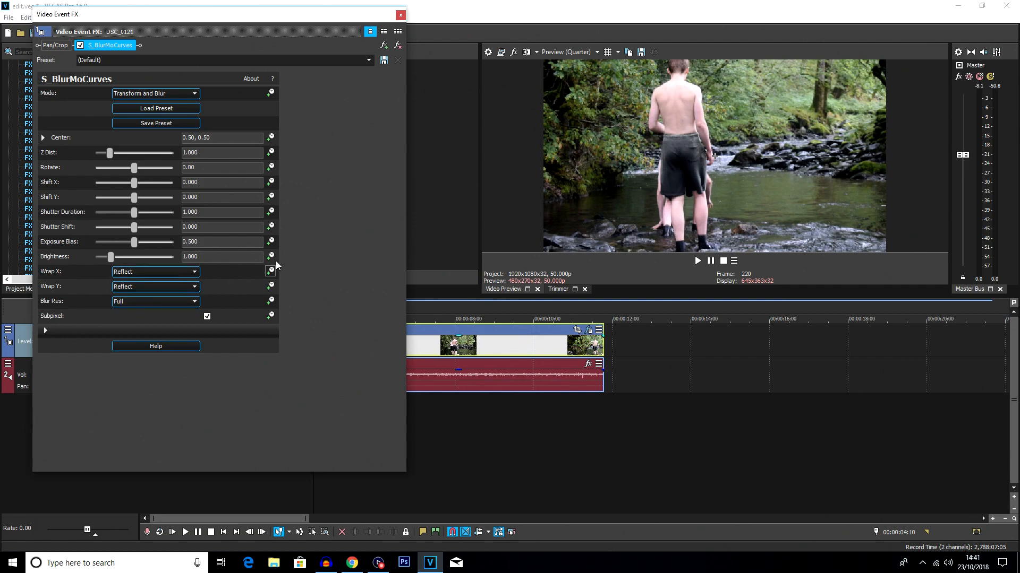
click(269, 166)
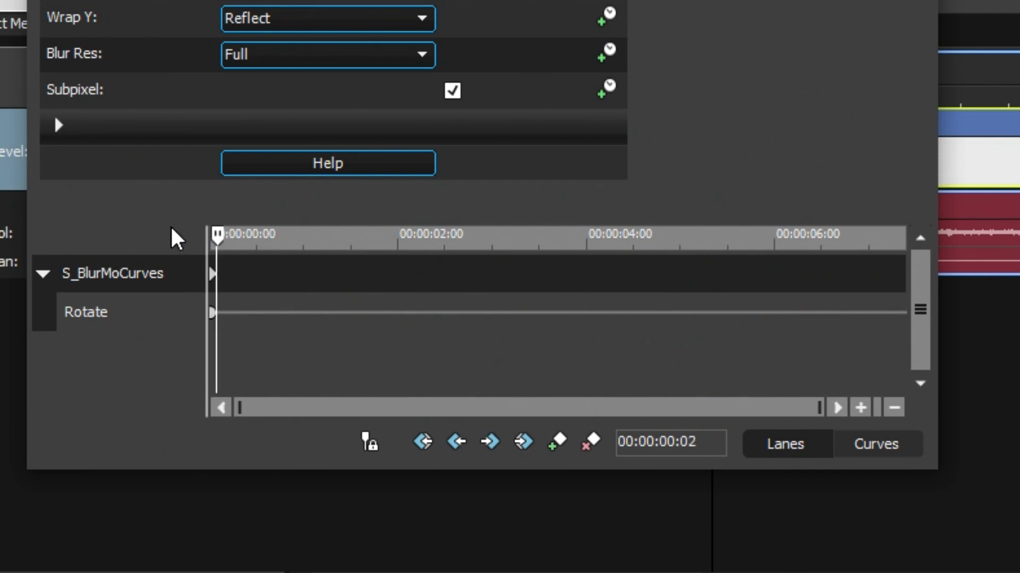
Step: Add a Rotate keyframe a few frames in and set the starting keyframe to -180
click(555, 452)
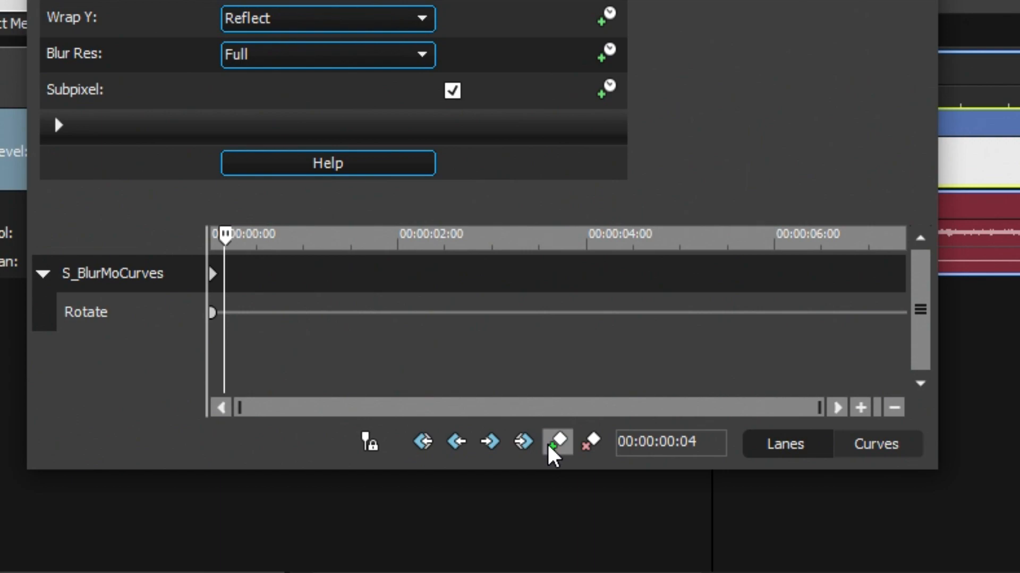
click(555, 443)
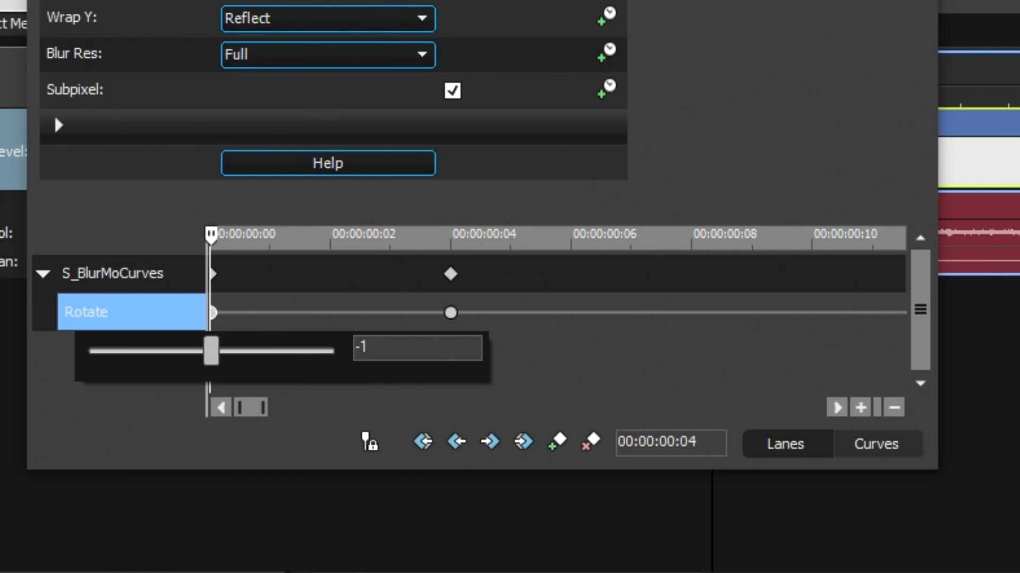
text(180)
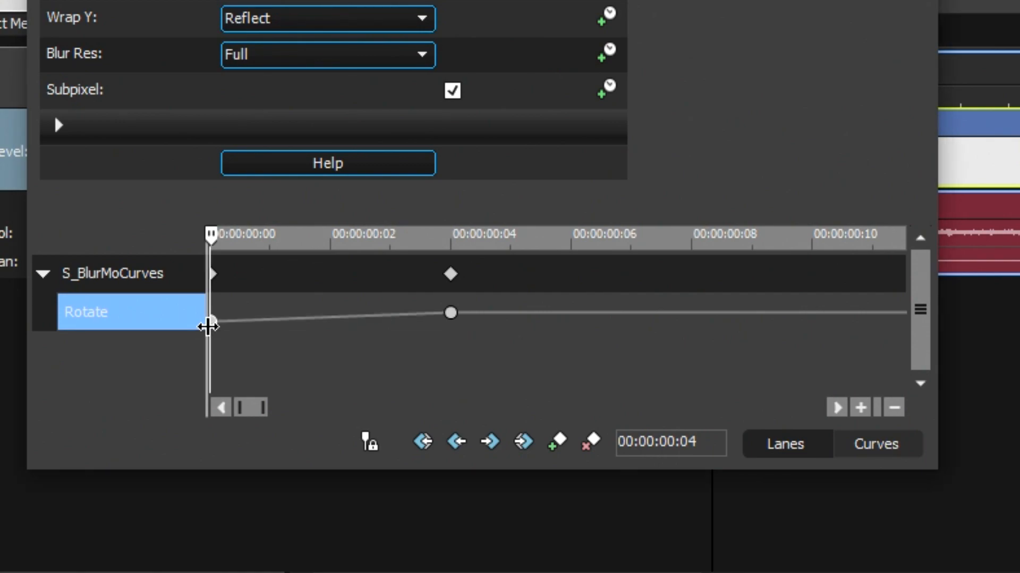
mouse_move(208, 331)
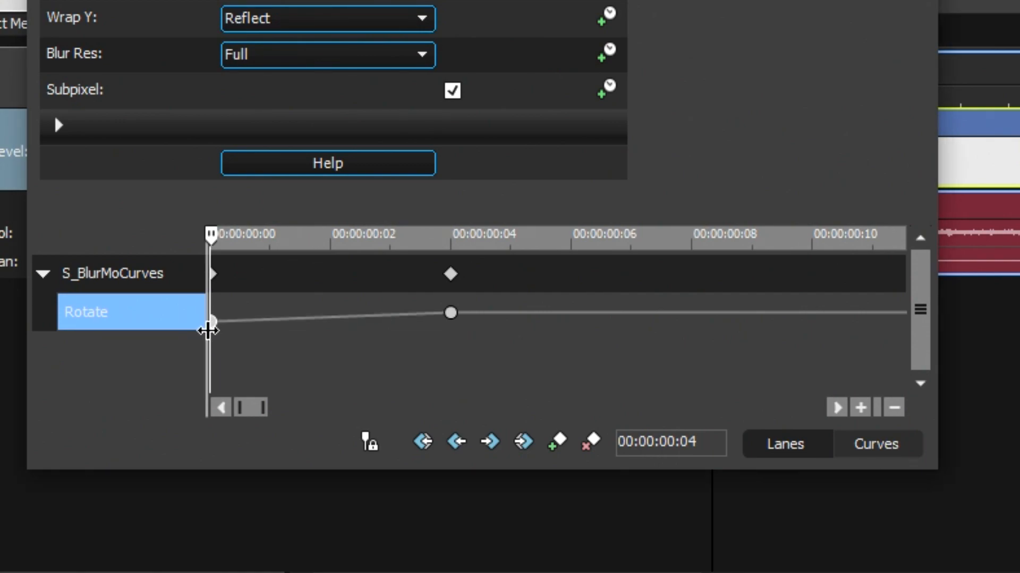
mouse_move(213, 322)
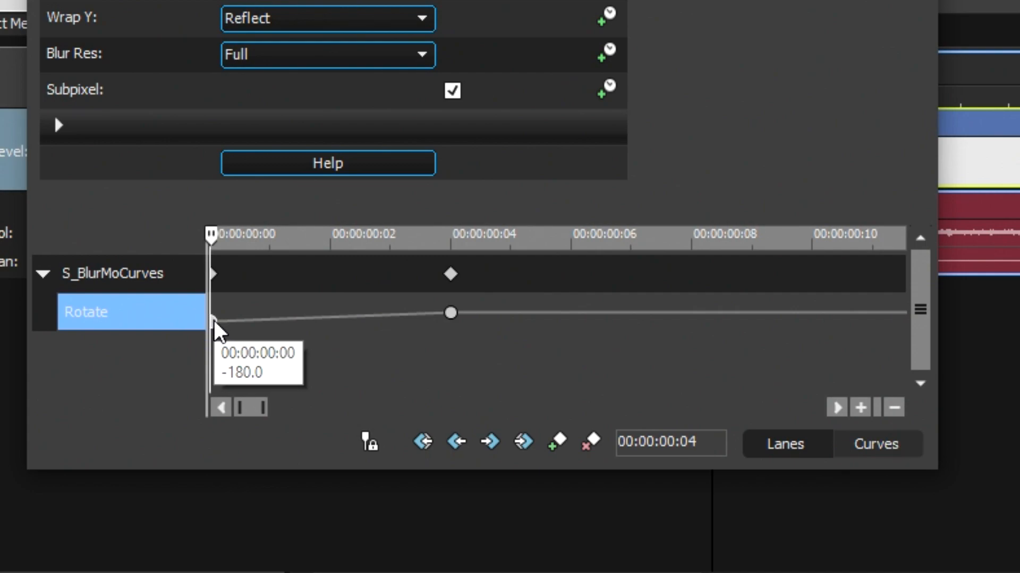
Step: Choose a different interpolation type for the starting -180 Rotate keyframe
right_click(213, 327)
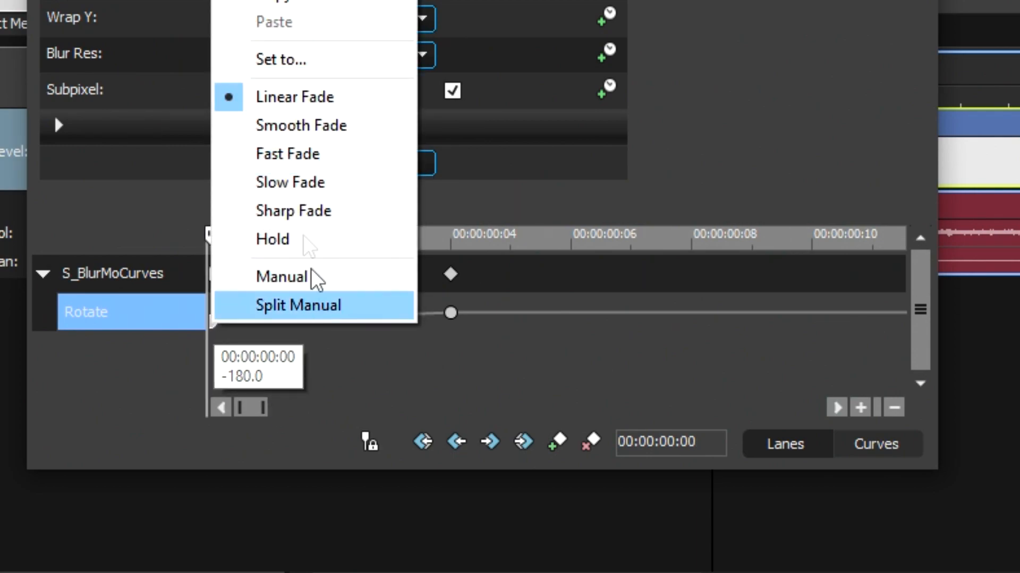
click(299, 305)
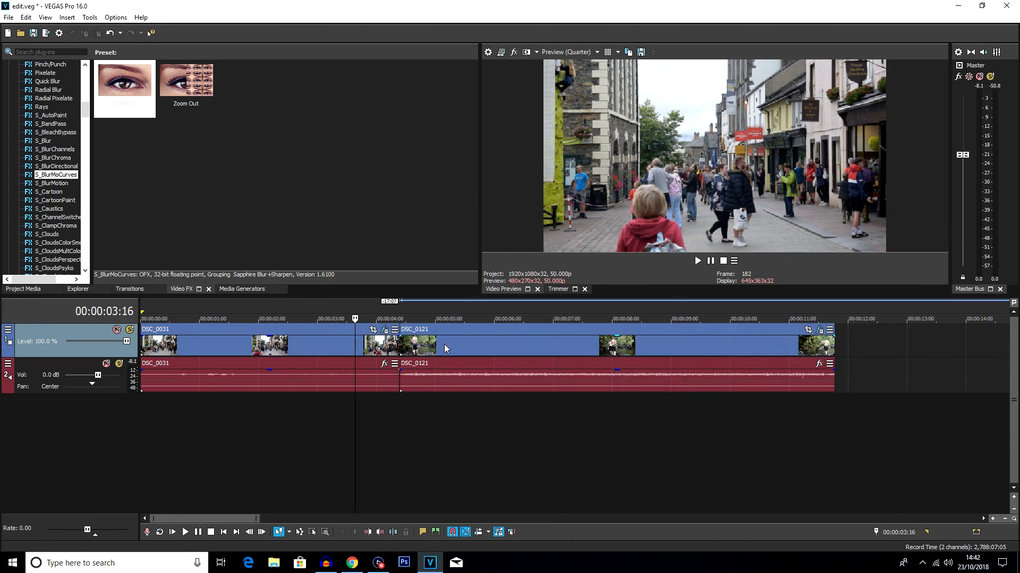
Step: Nudge DSC_0121 slightly left so it briefly overlaps the end of DSC_0031
click(442, 347)
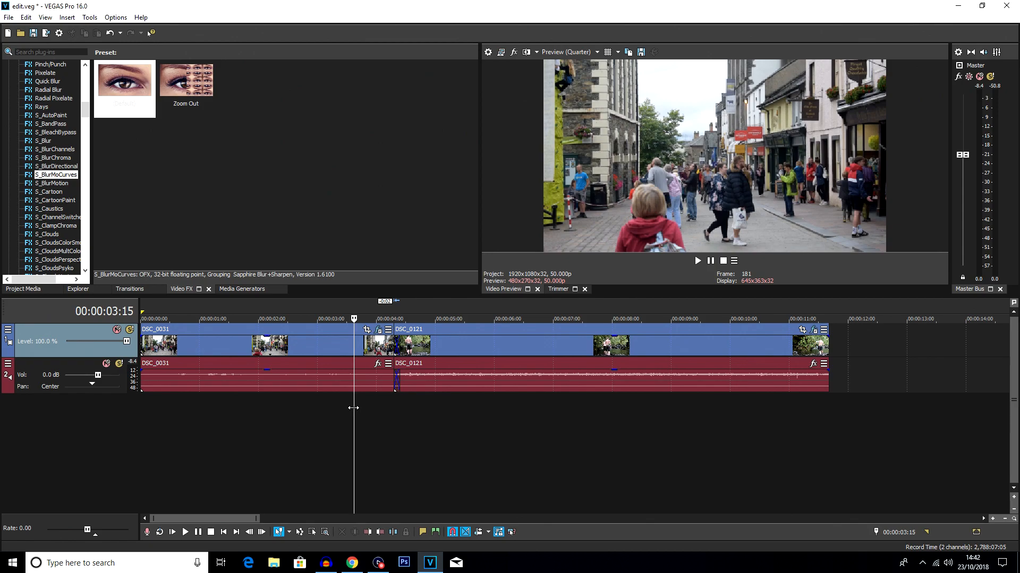
click(185, 532)
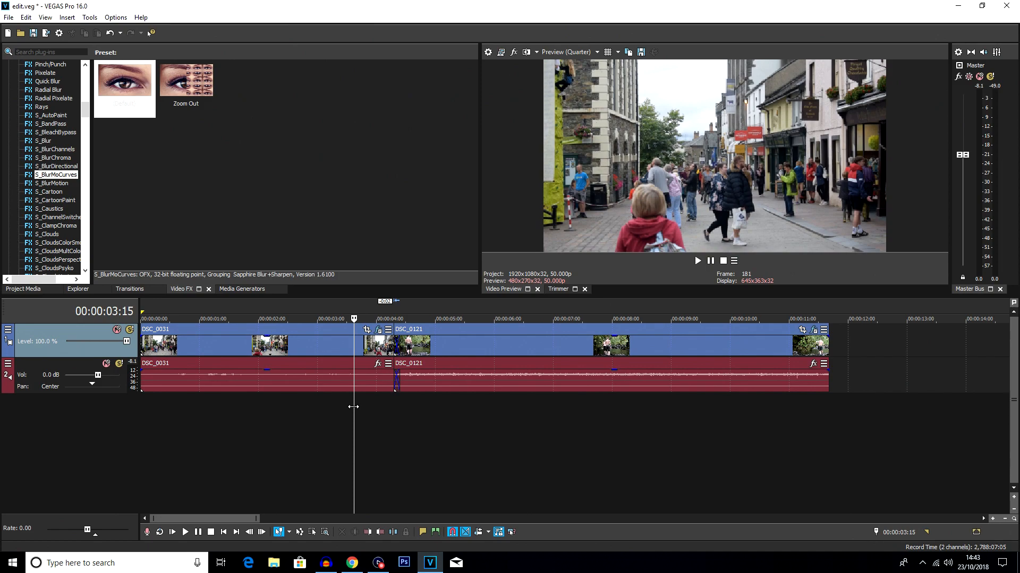
mouse_move(376, 397)
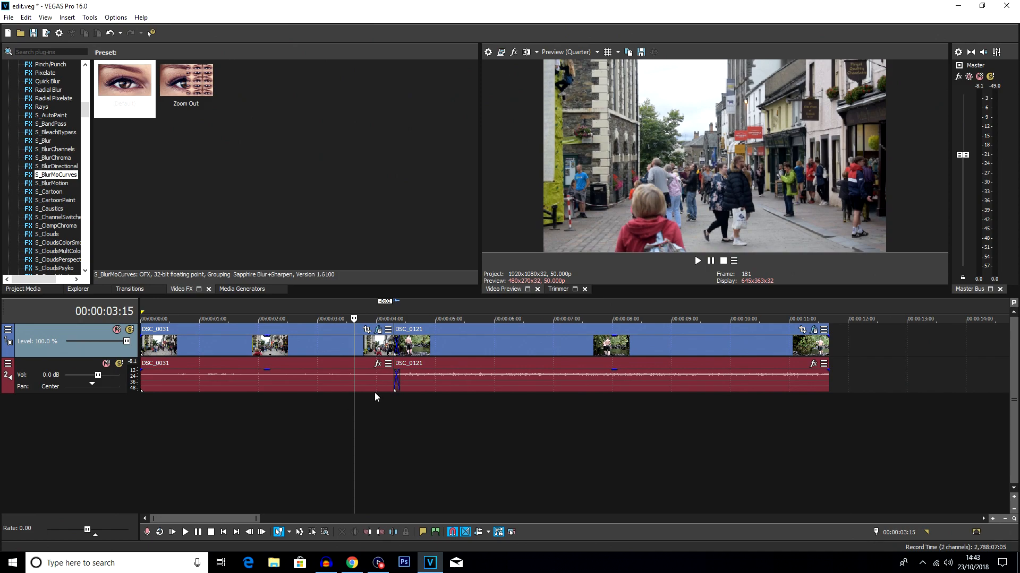